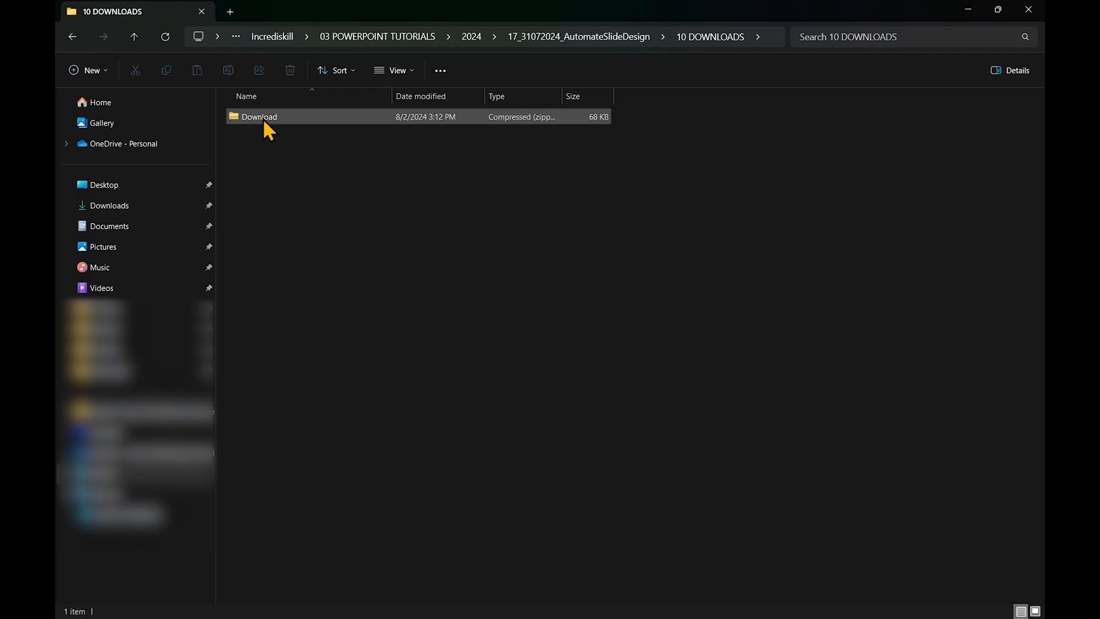
- Run the CreateMasterLayoutForThreeItems macro to generate the three-item SERVICE slide layout
right_click(258, 117)
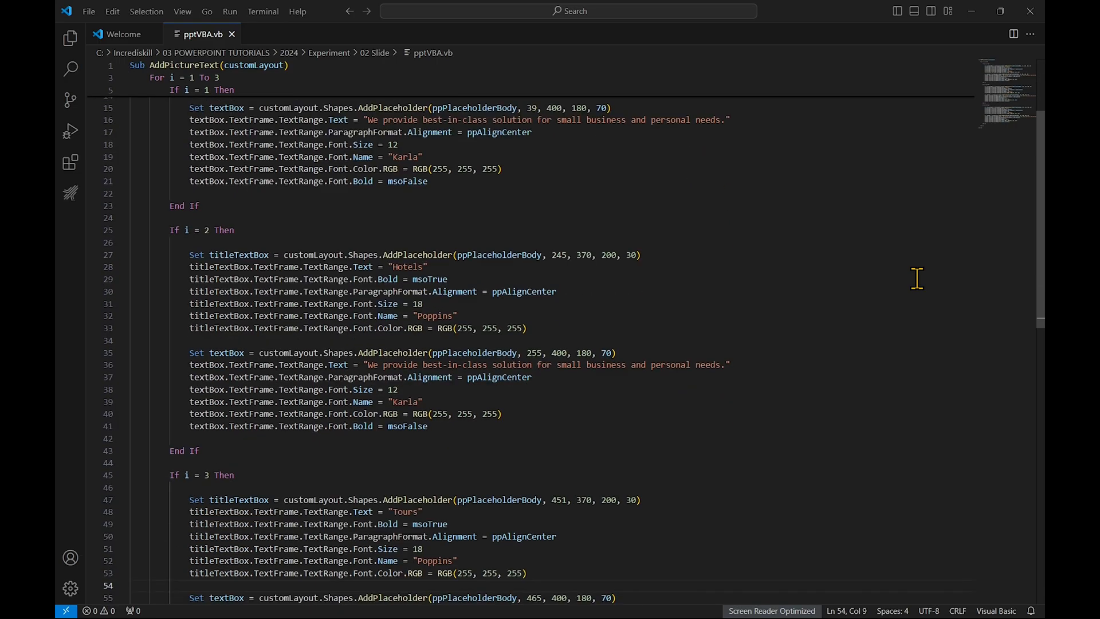
scroll("down", 3)
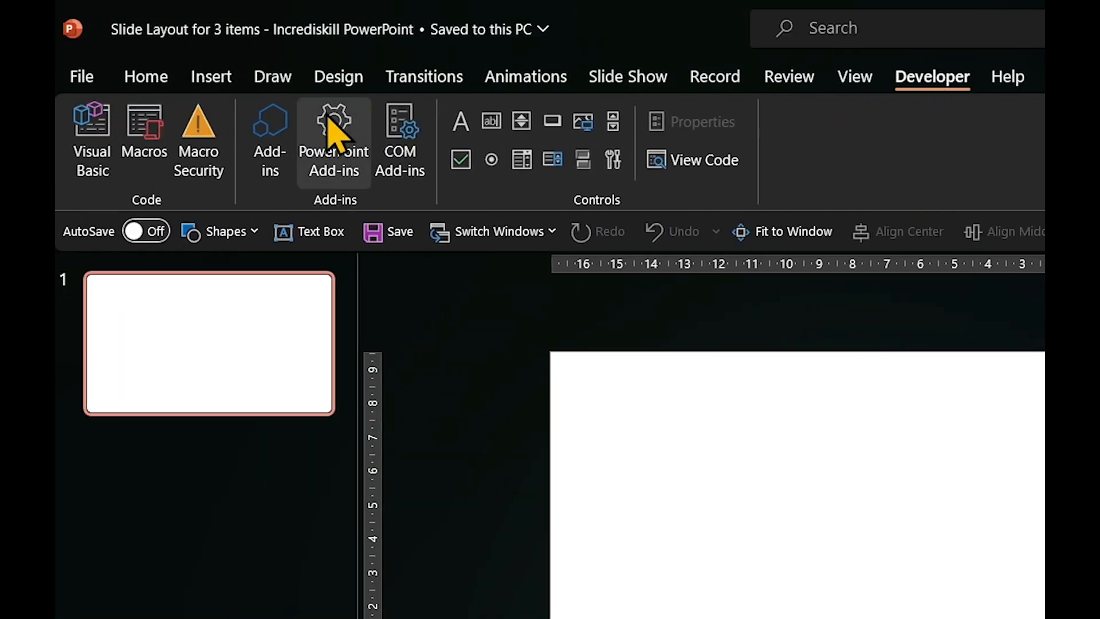
left_click(91, 123)
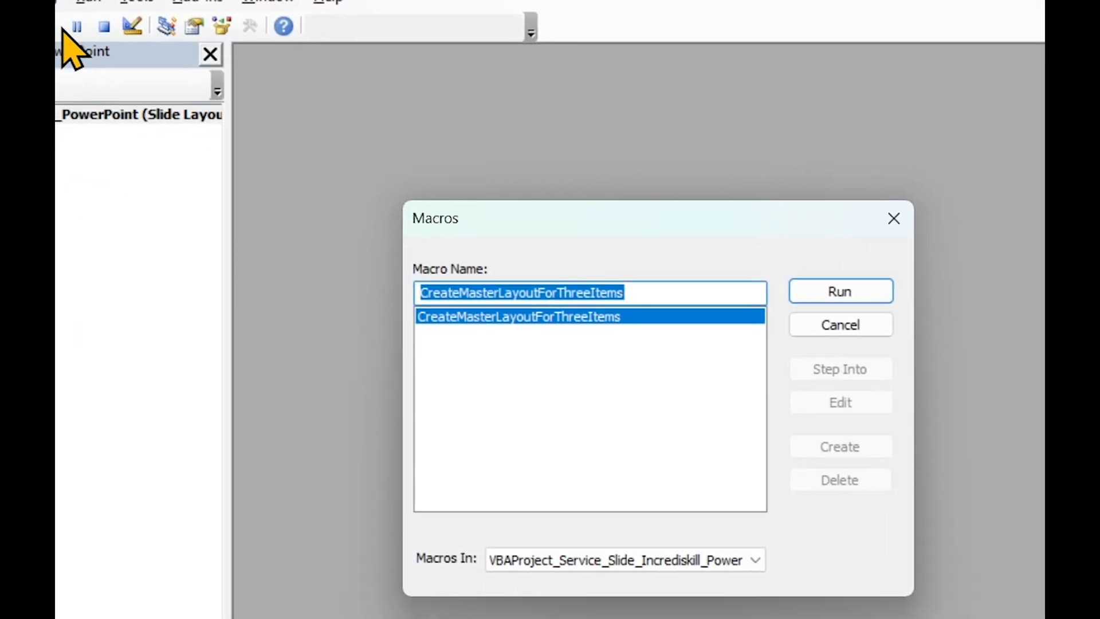
left_click(840, 290)
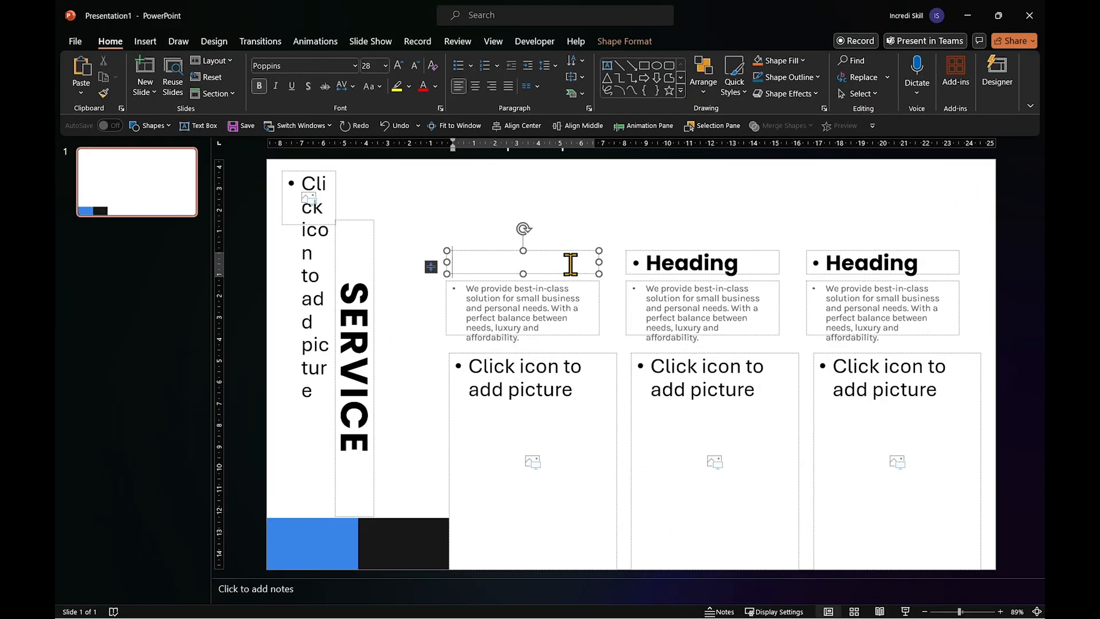
- Title the columns Banking, Insurance and Mortgage and start replacing their descriptions
type("Banking")
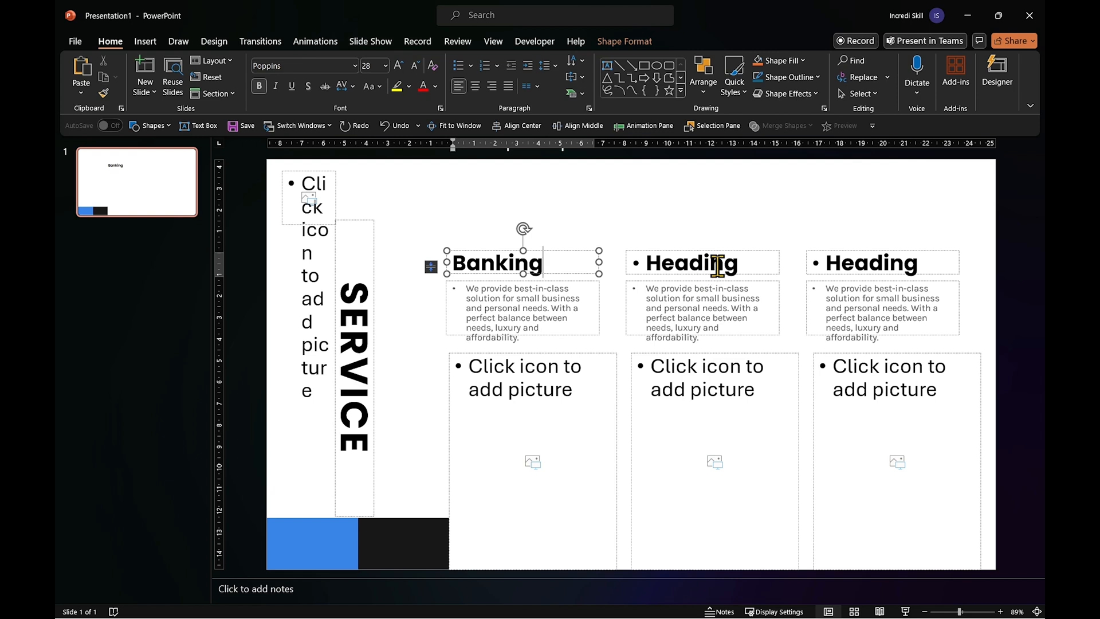
type("Insurance")
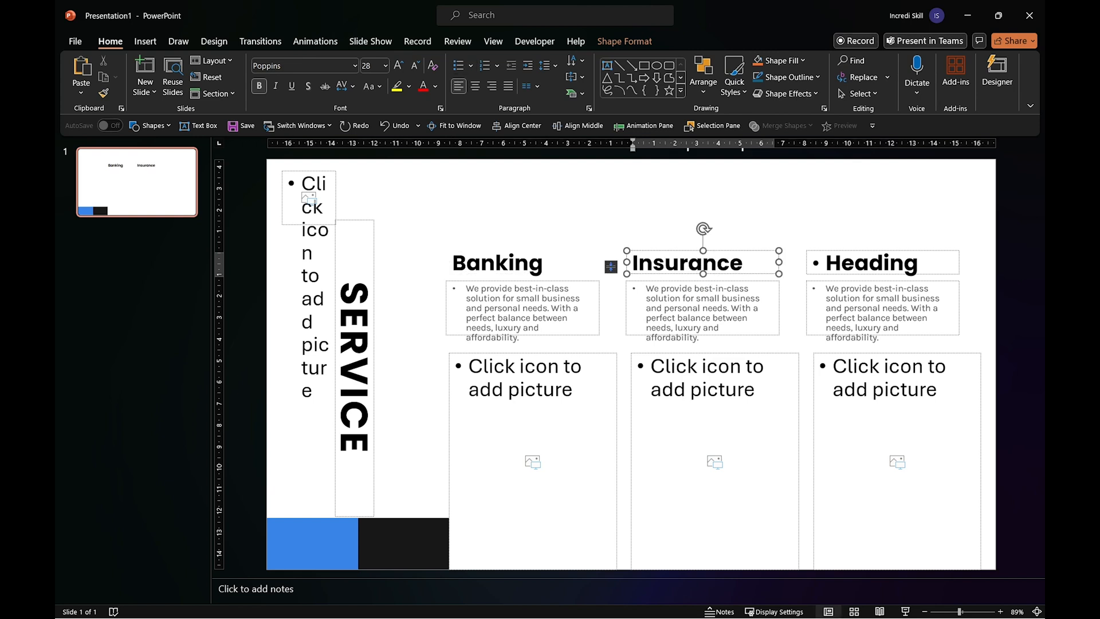
type("Mortgage")
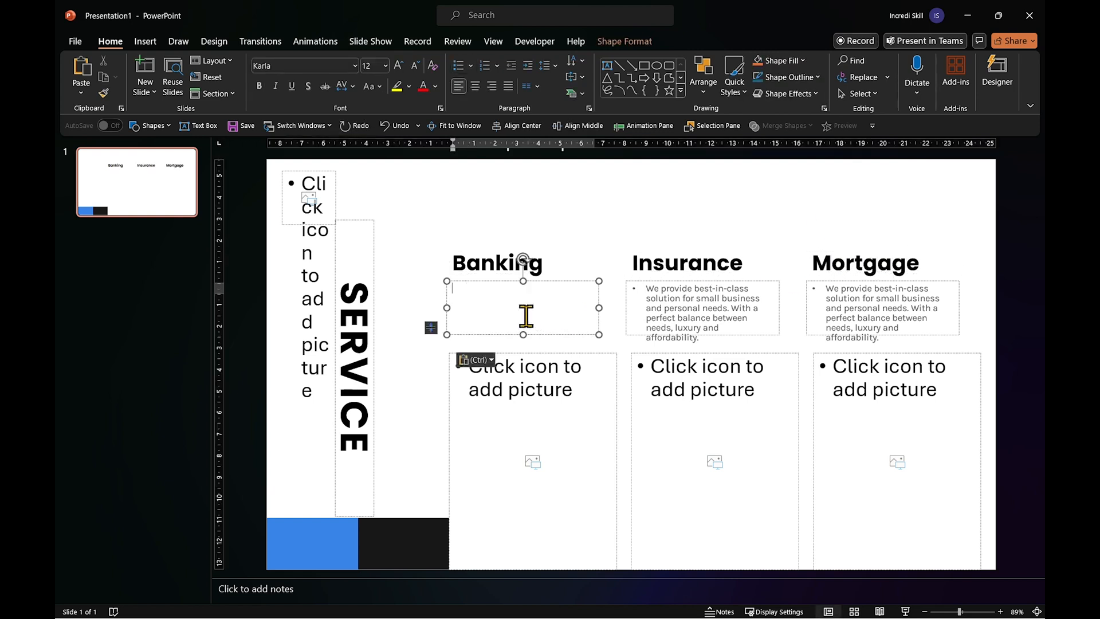
left_click(702, 307)
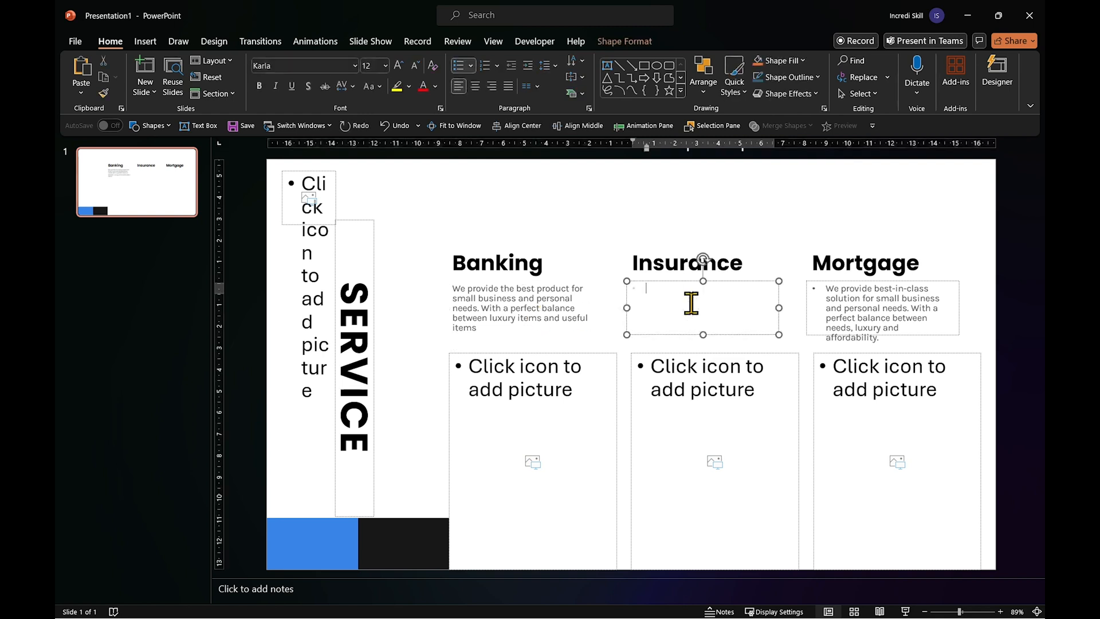
left_click(882, 306)
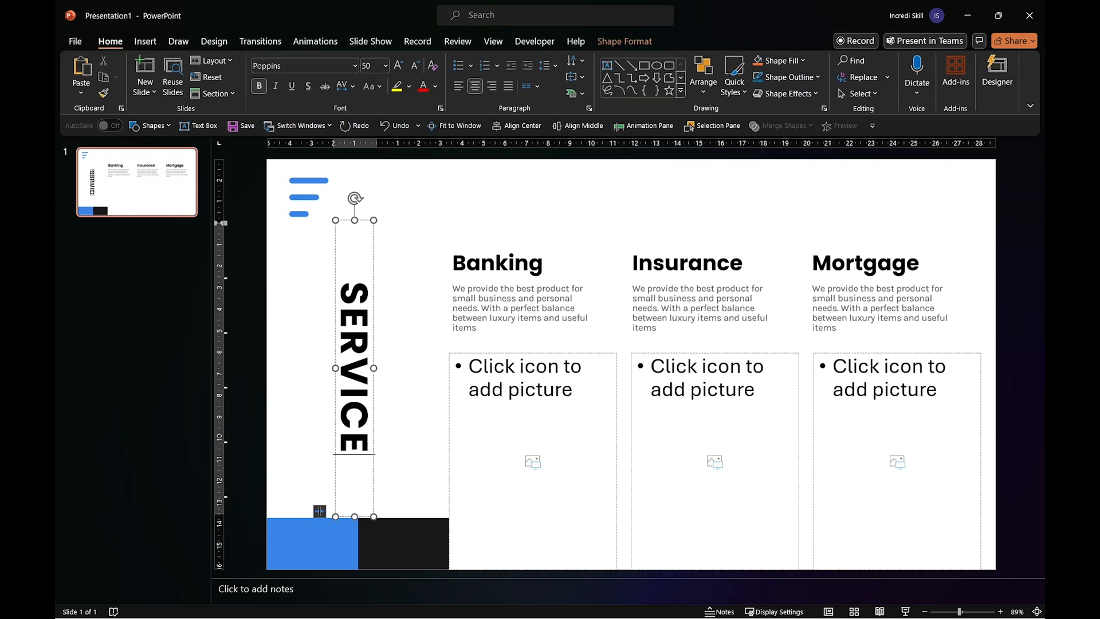
- Insert the 01 banking photo into the Banking column and begin the Insurance picture
left_click(532, 461)
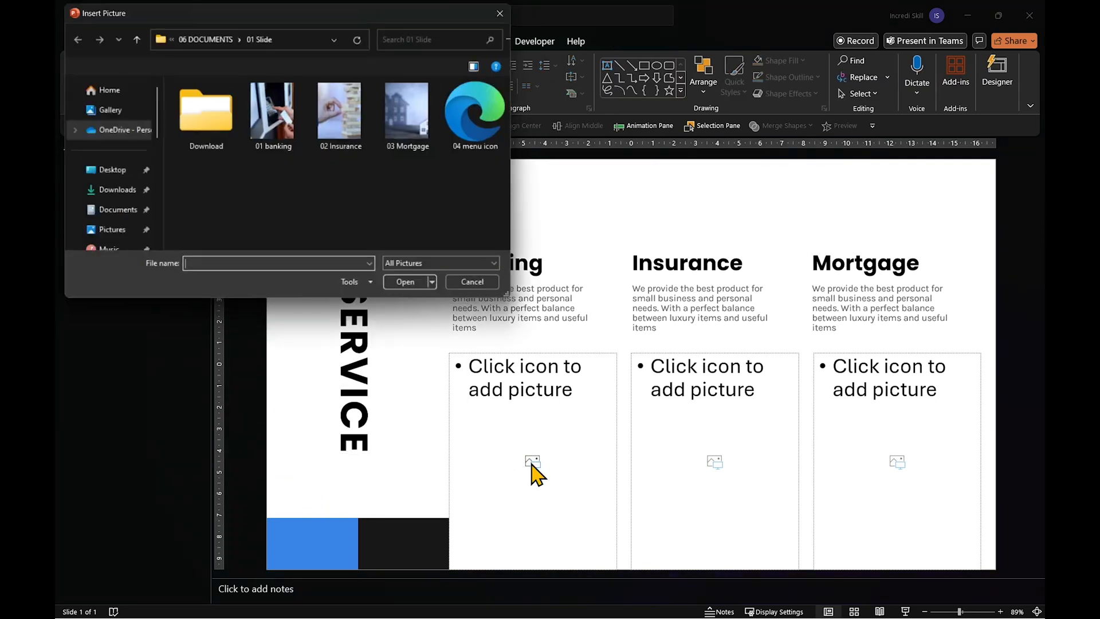
double_click(271, 109)
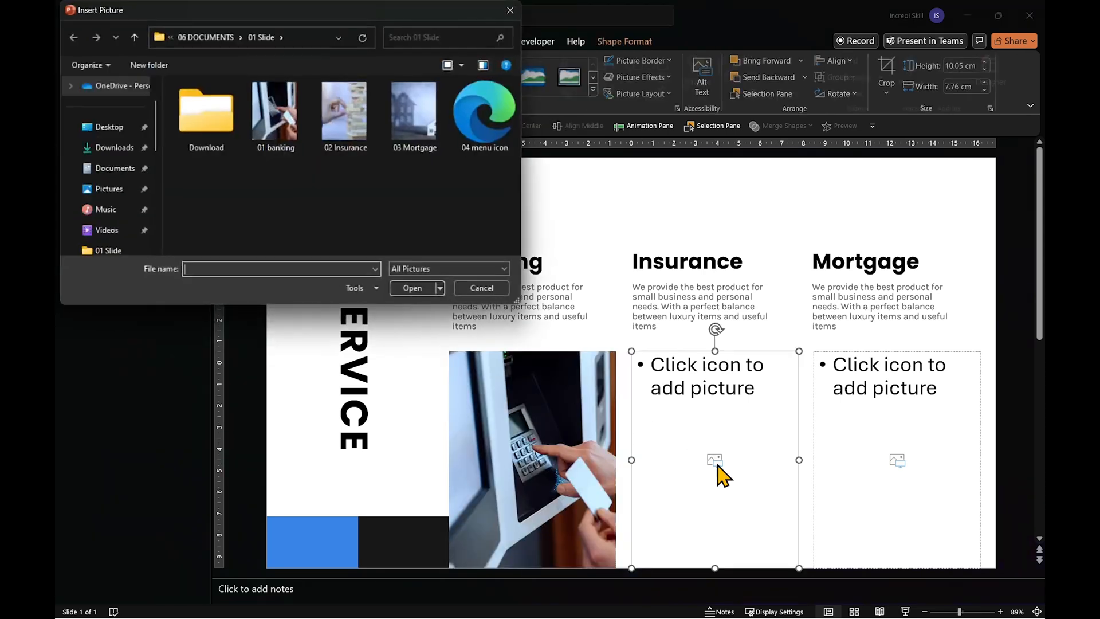
left_click(412, 287)
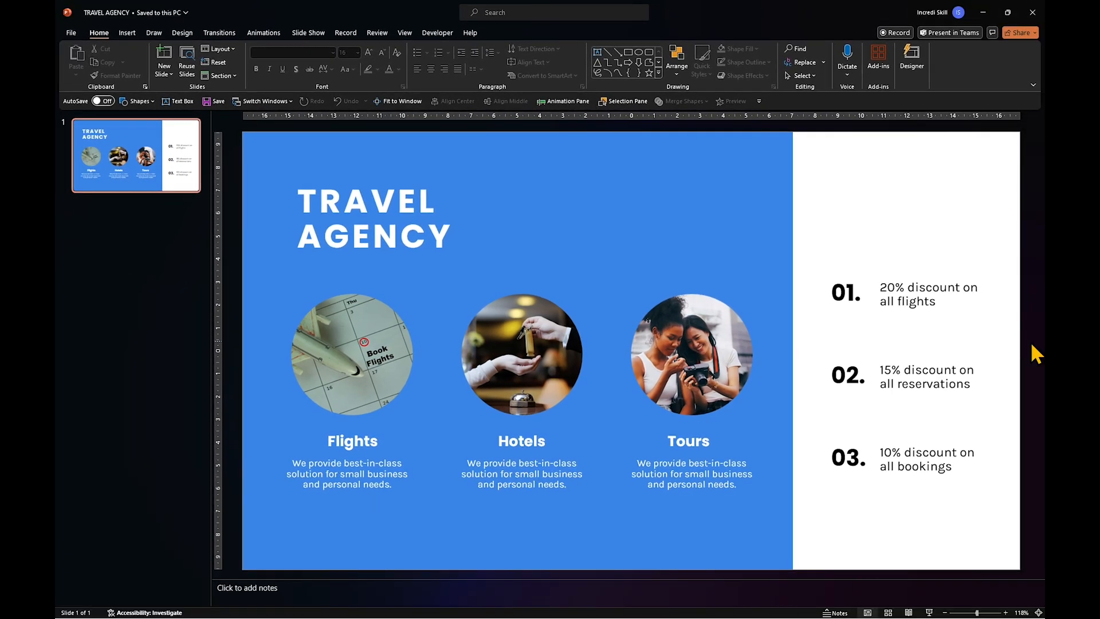
left_click(371, 217)
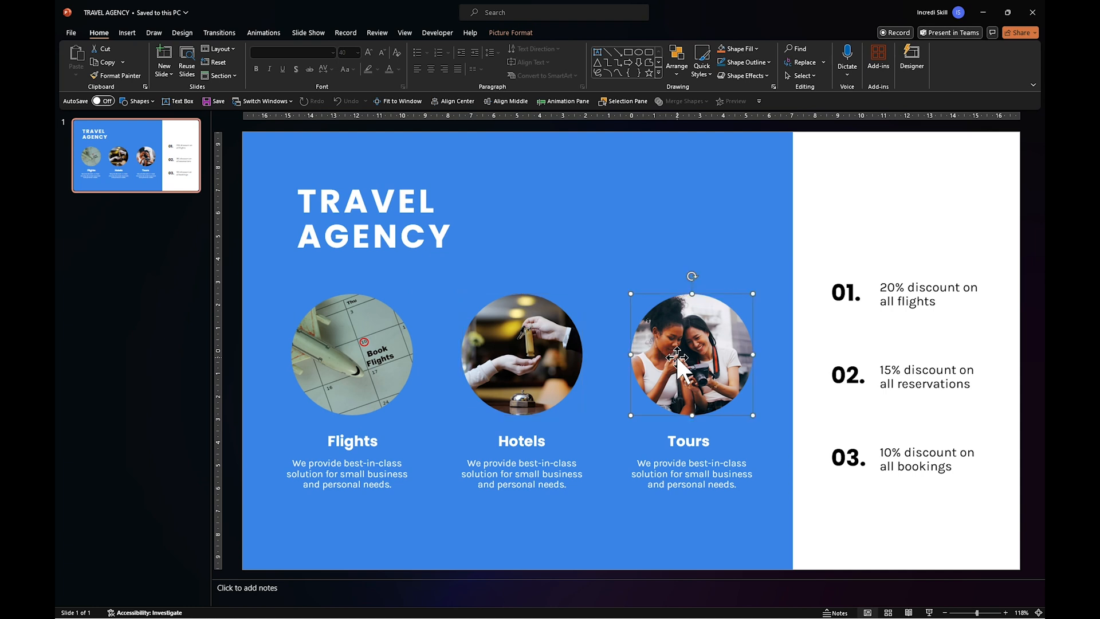
left_click(927, 294)
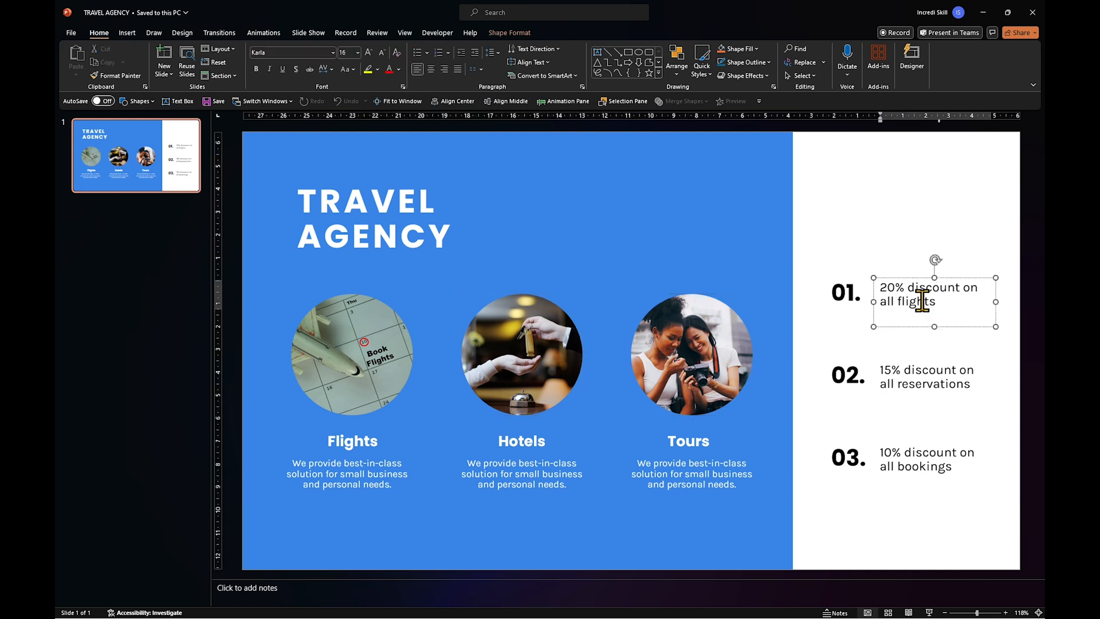
left_click(924, 377)
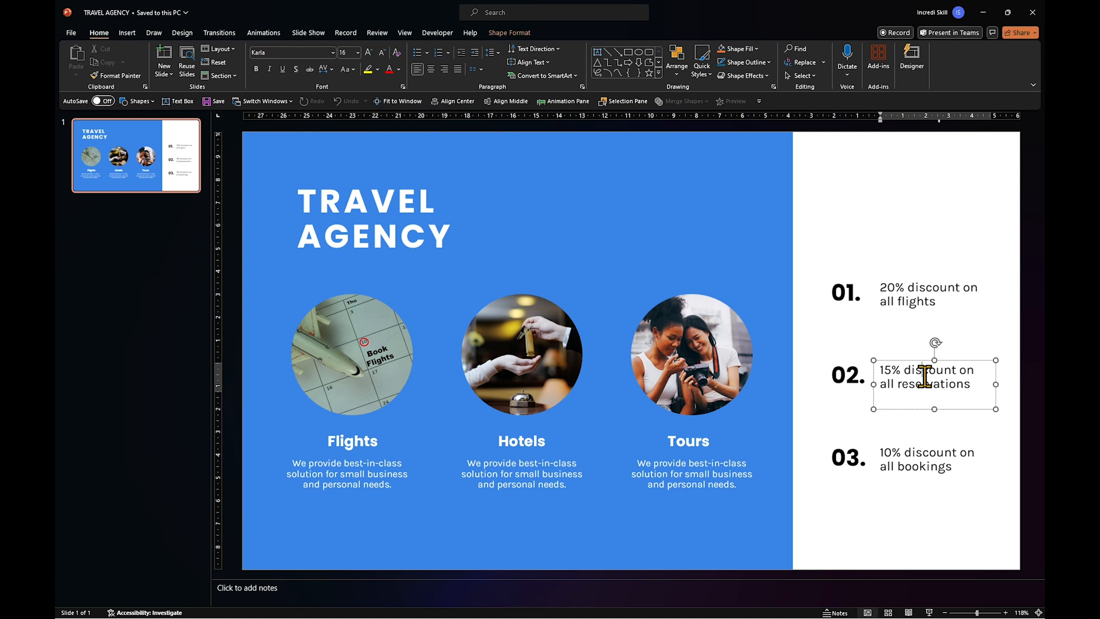
left_click(930, 465)
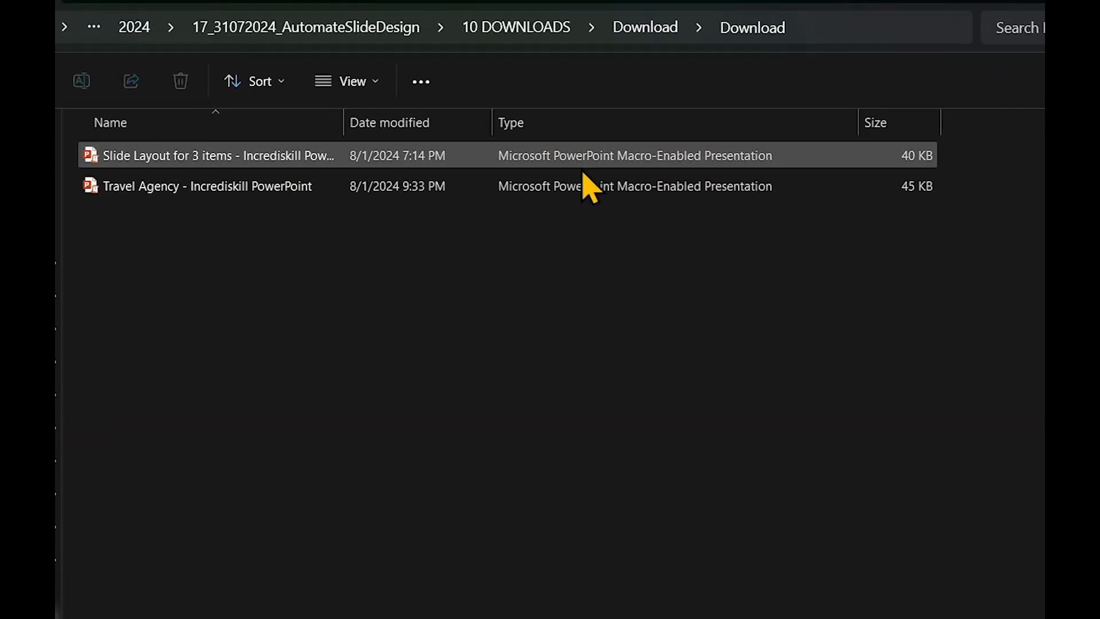
- Open 'Travel Agency - Incrediskill PowerPoint' from the Download archive
right_click(250, 118)
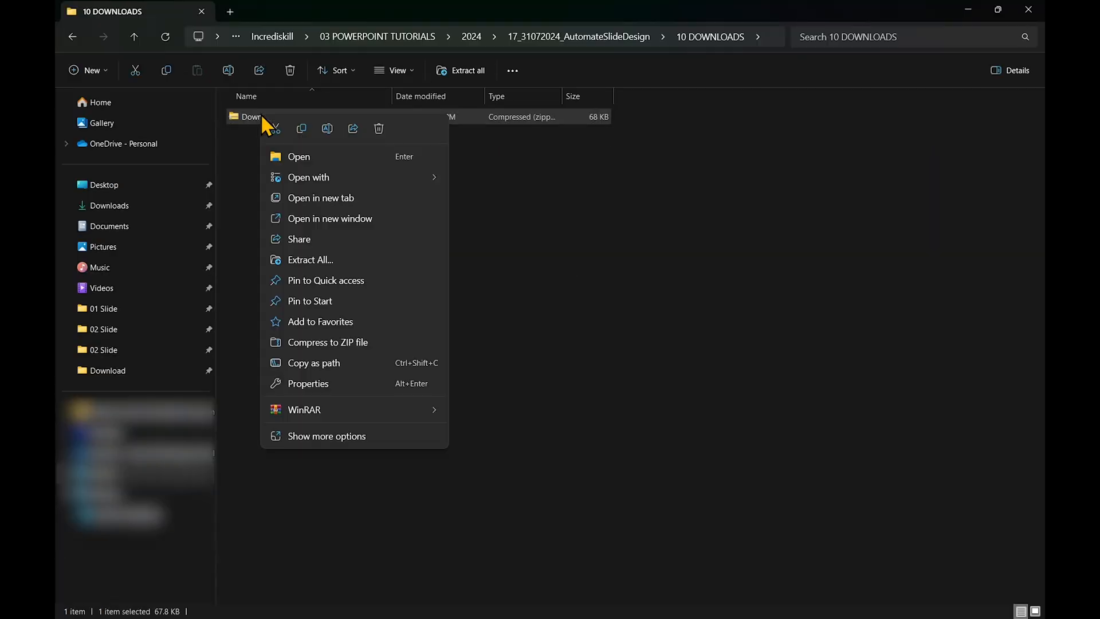
left_click(298, 157)
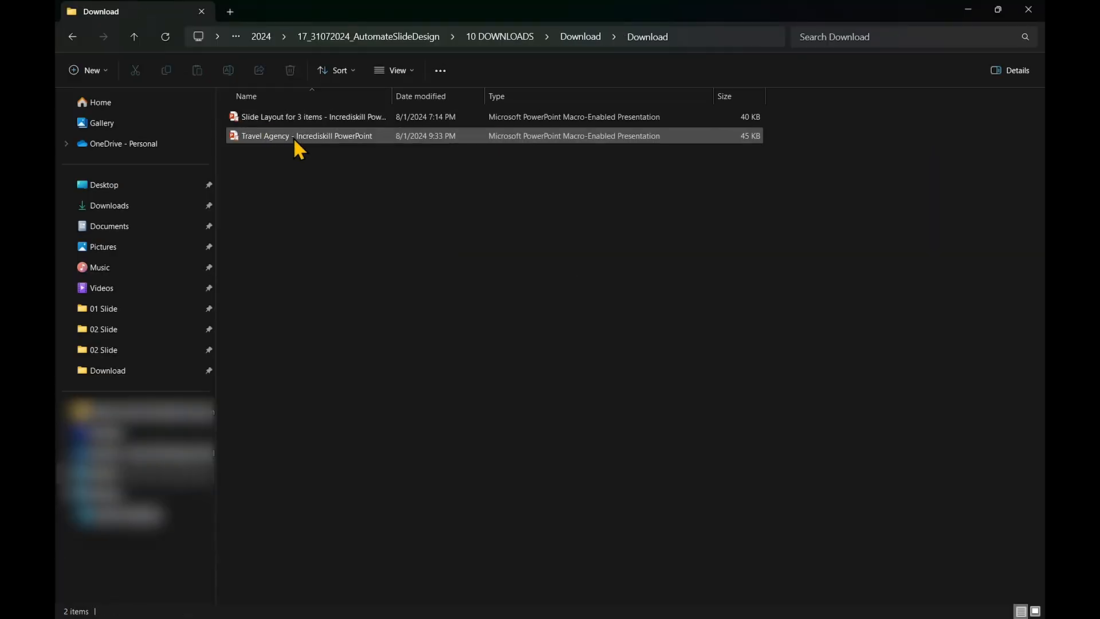
double_click(299, 136)
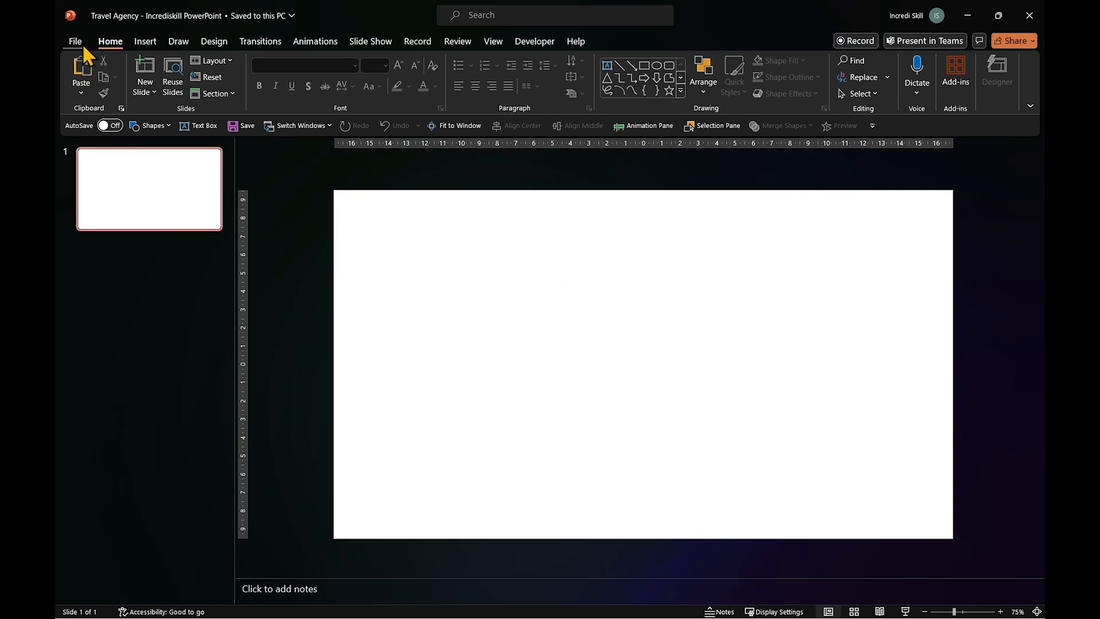
- Enable the Developer tab under Main Tabs in PowerPoint's Customize Ribbon options
left_click(75, 41)
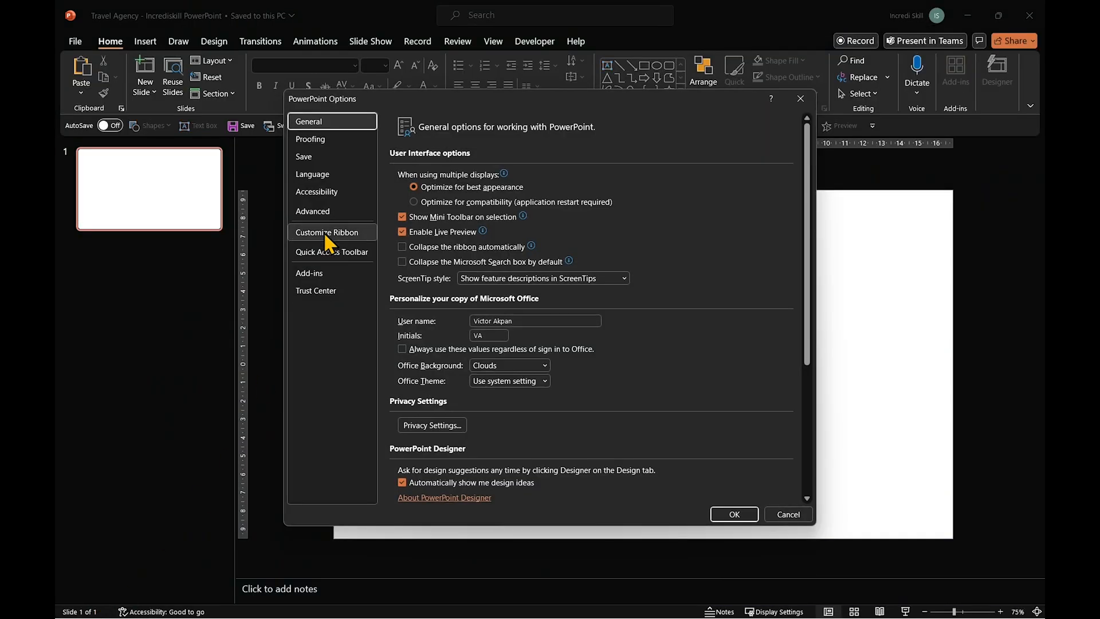
left_click(327, 232)
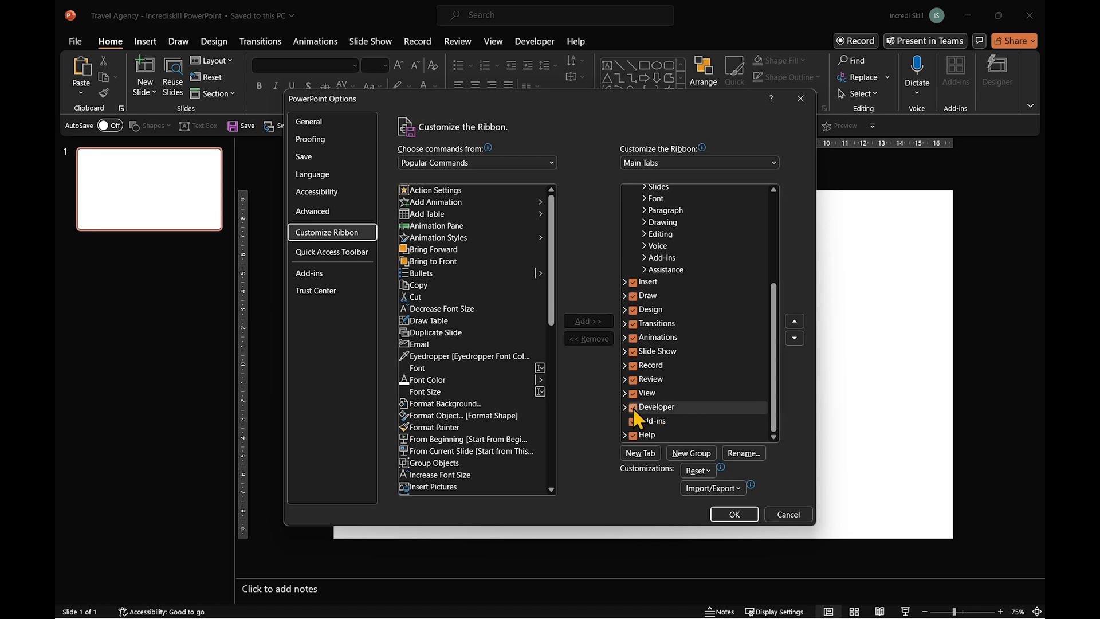
left_click(734, 514)
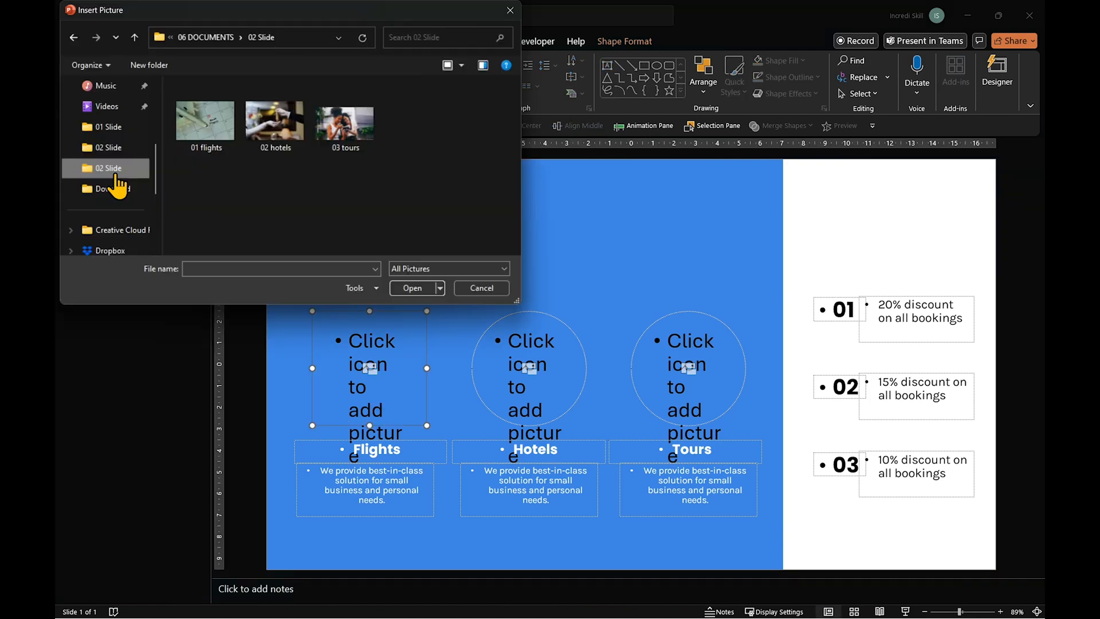
- Insert the travel photos, then paste the finished slide into Presentation2 as slide 4
left_click(204, 121)
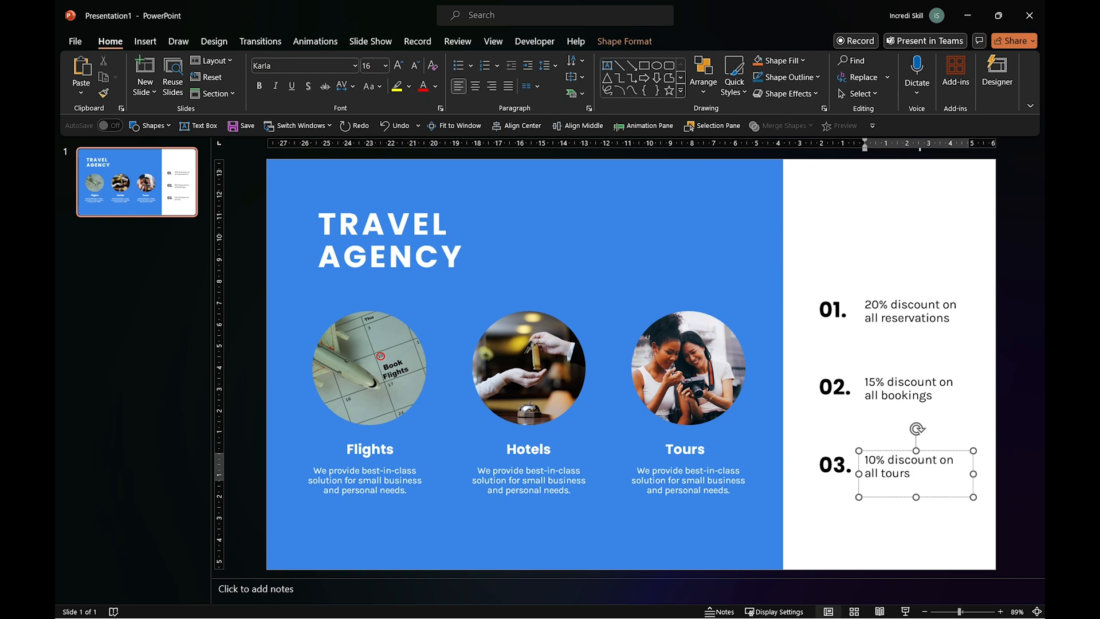
right_click(136, 182)
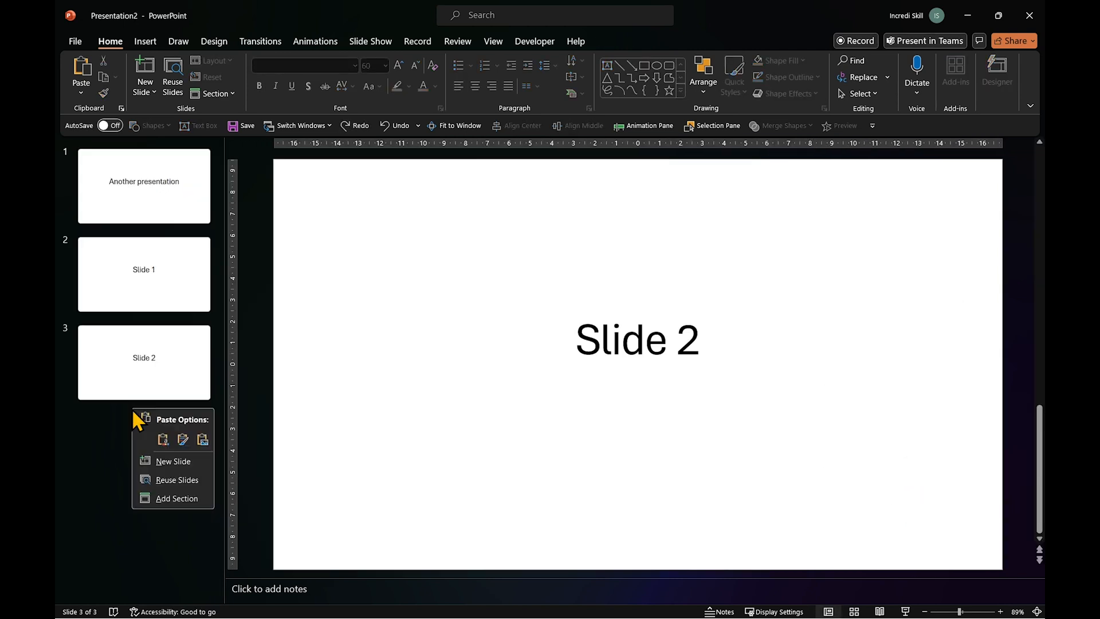
left_click(163, 439)
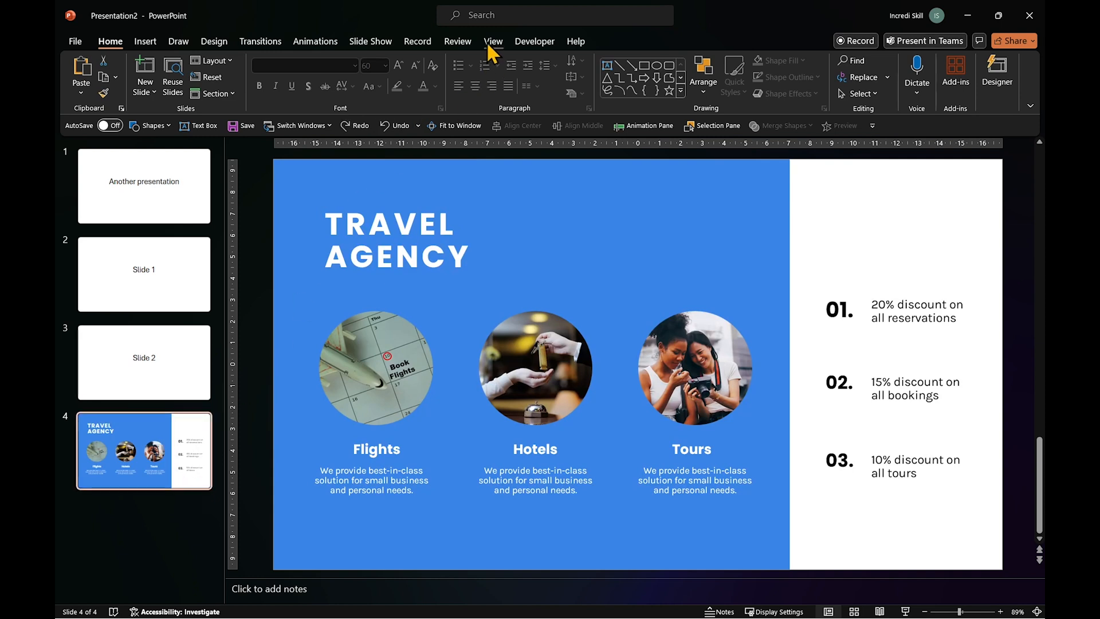
- Open Slide Master view and select the three-item travel layout for editing
left_click(492, 41)
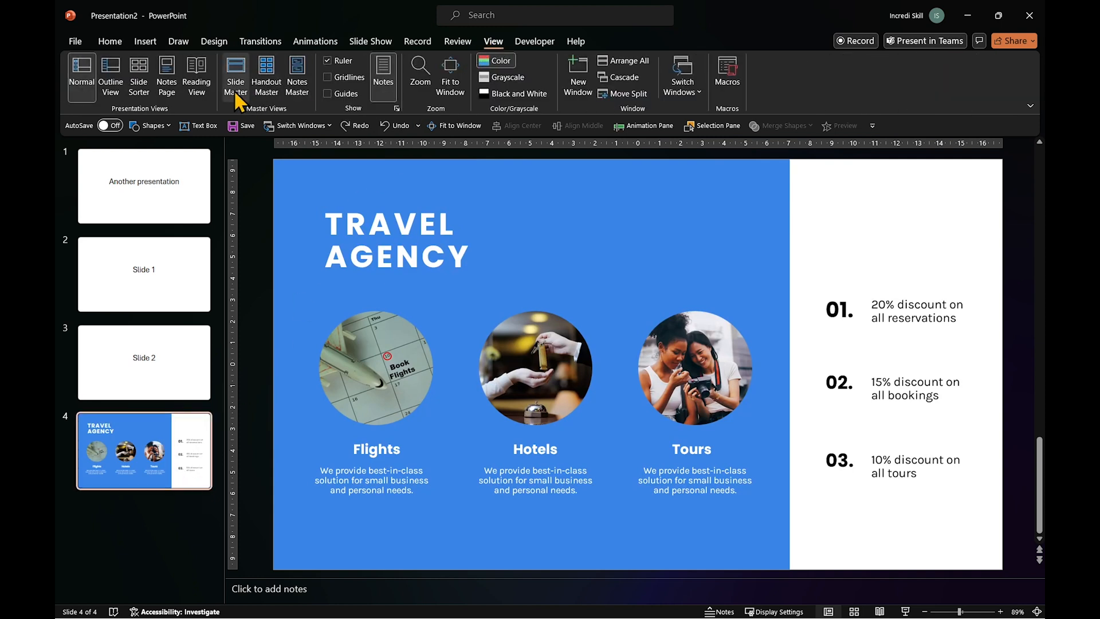
left_click(235, 75)
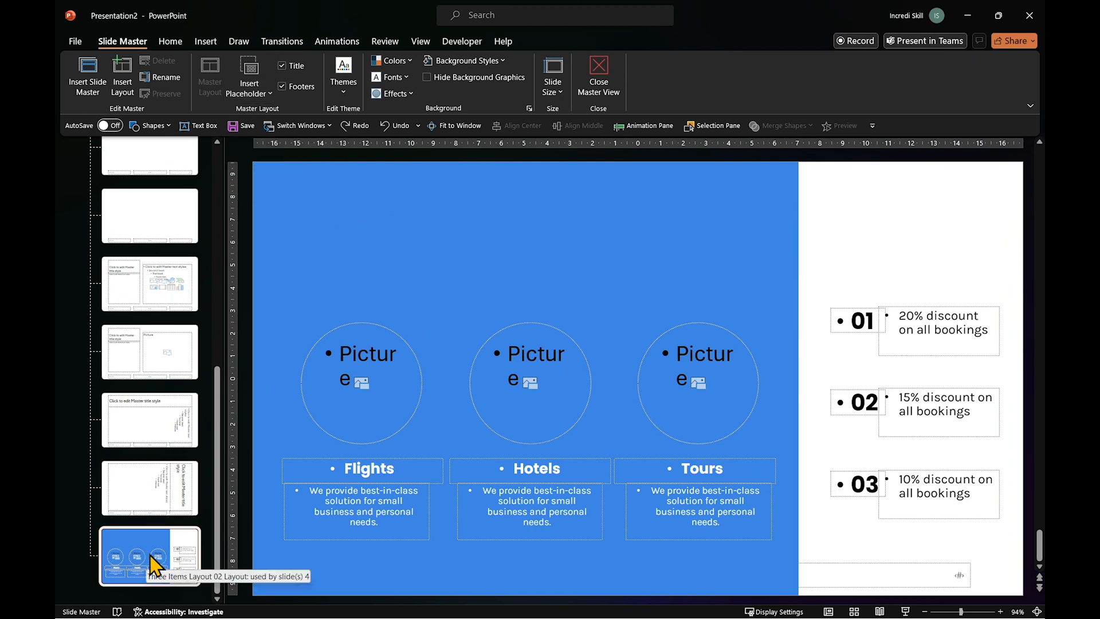
left_click(500, 276)
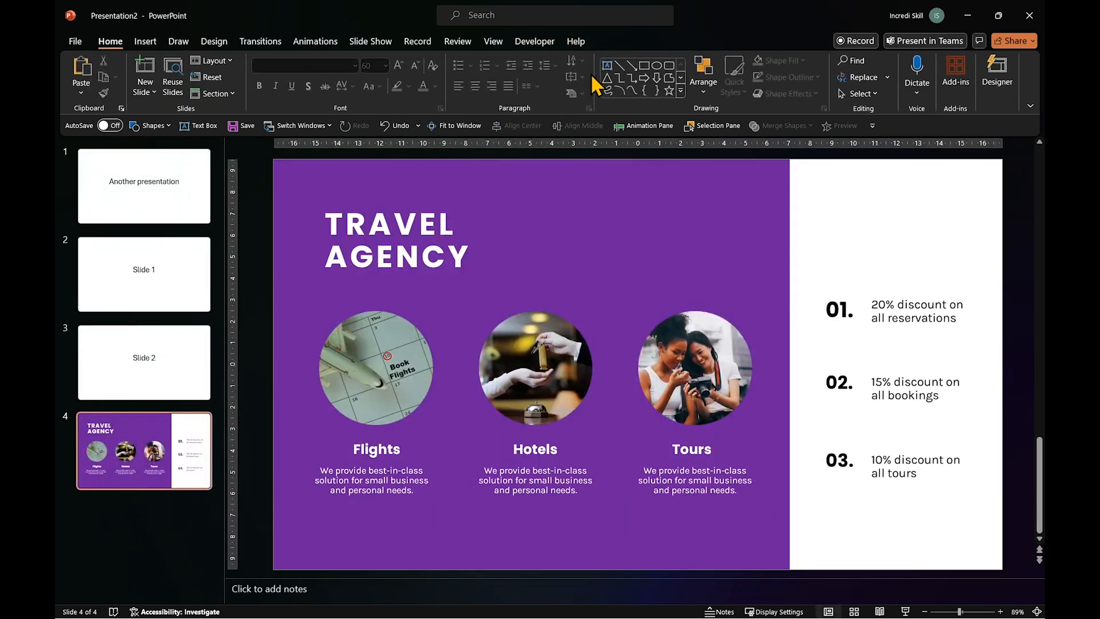
mouse_move(715, 213)
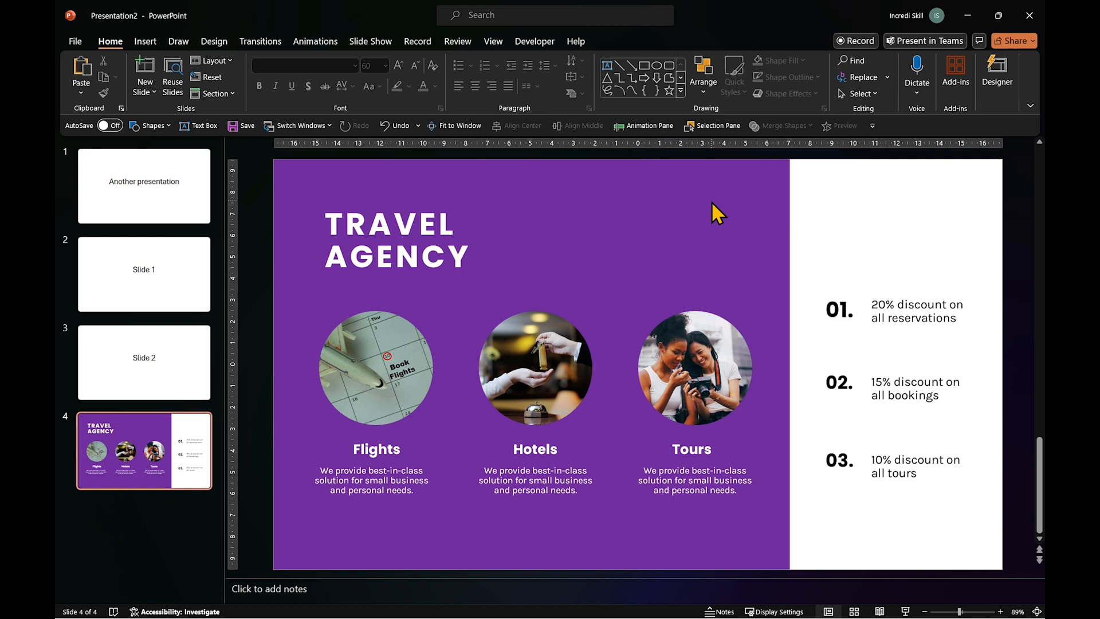